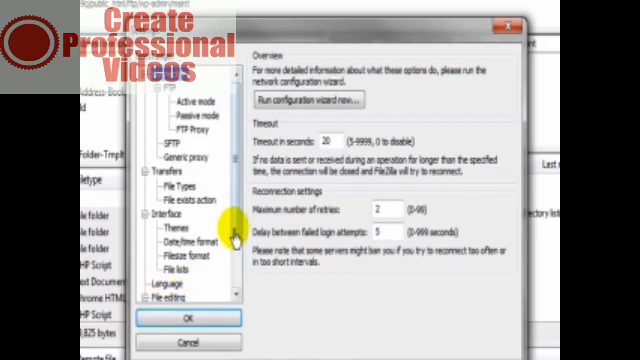
# - Scroll the settings tree down toward the File editing section
pyautogui.scroll(-3)
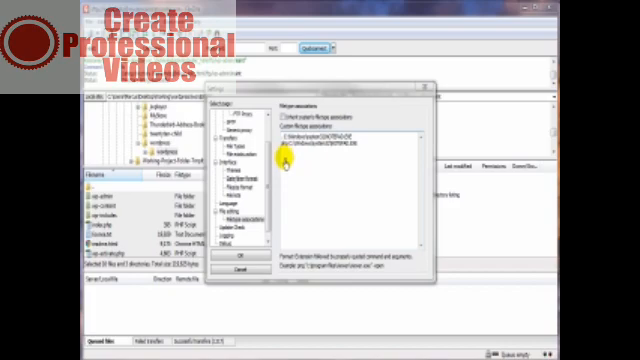
pyautogui.moveTo(284, 256)
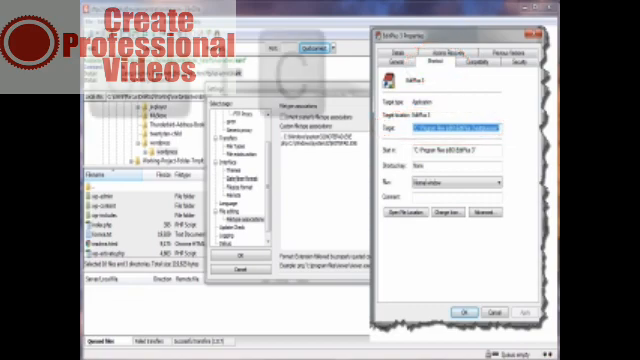
pyautogui.press('ctrl+c')
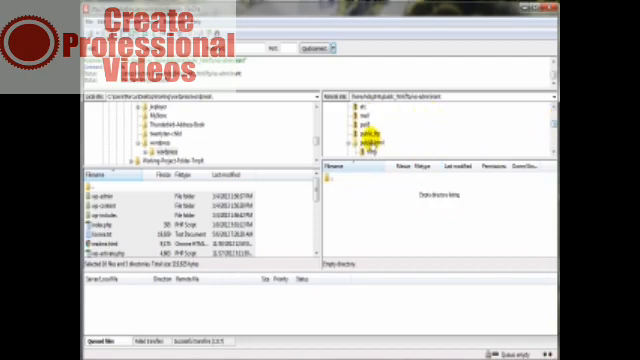
# - Enter the website folder on the remote server and browse its file listing
pyautogui.doubleClick(380, 132)
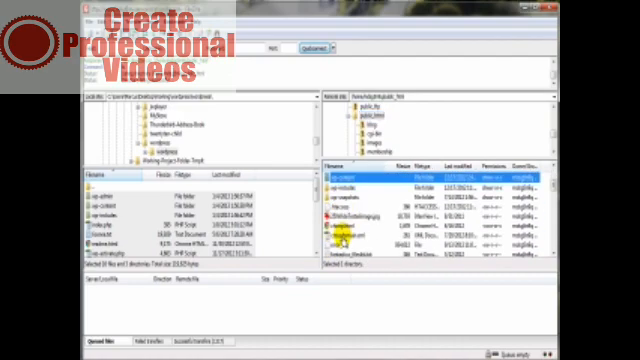
pyautogui.scroll(-3)
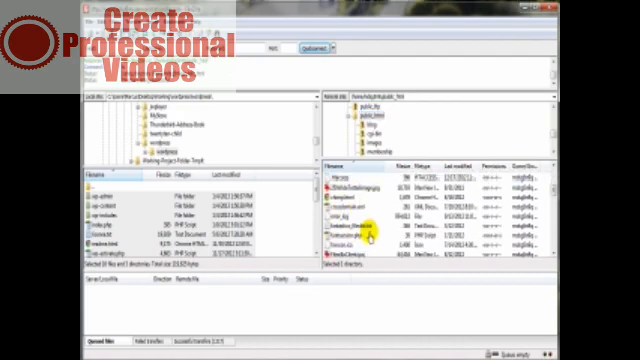
pyautogui.scroll(-3)
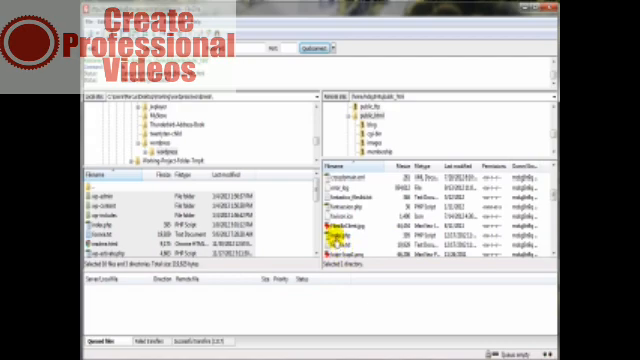